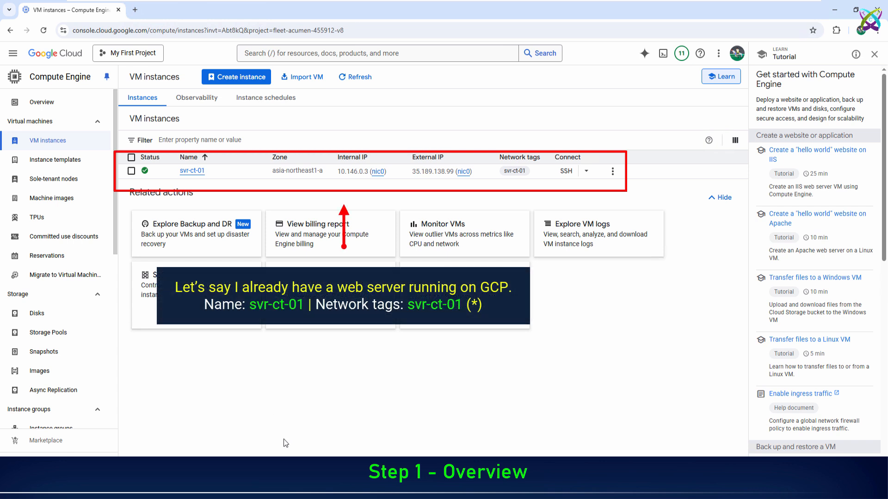
Open an SSH session on svr-ct-01 and start checking the web server's status with systemctl.
left_click(564, 171)
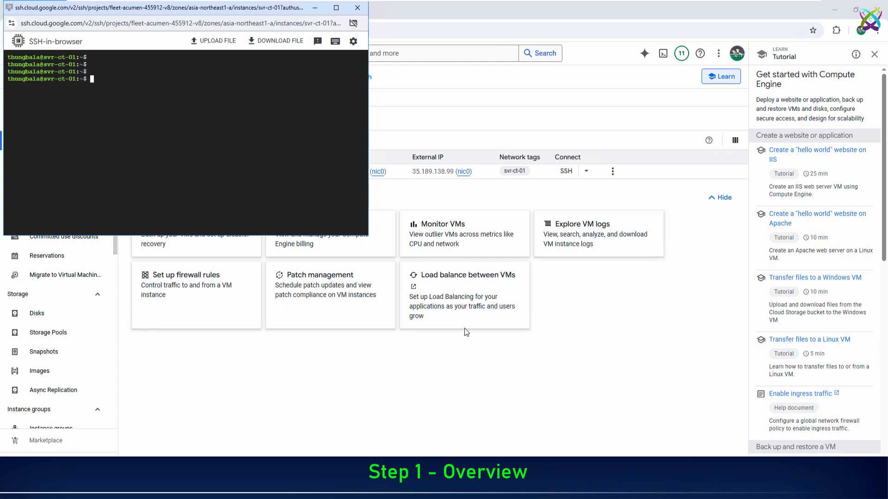
type("systemctl")
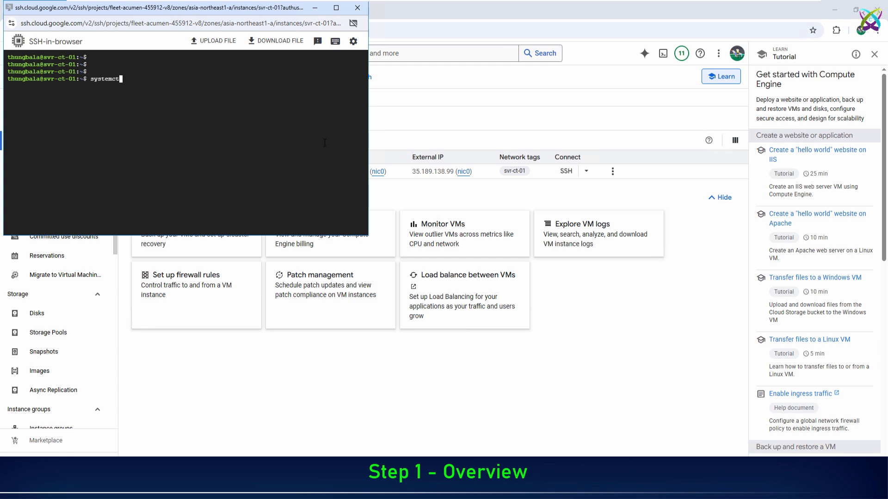
type("status ap")
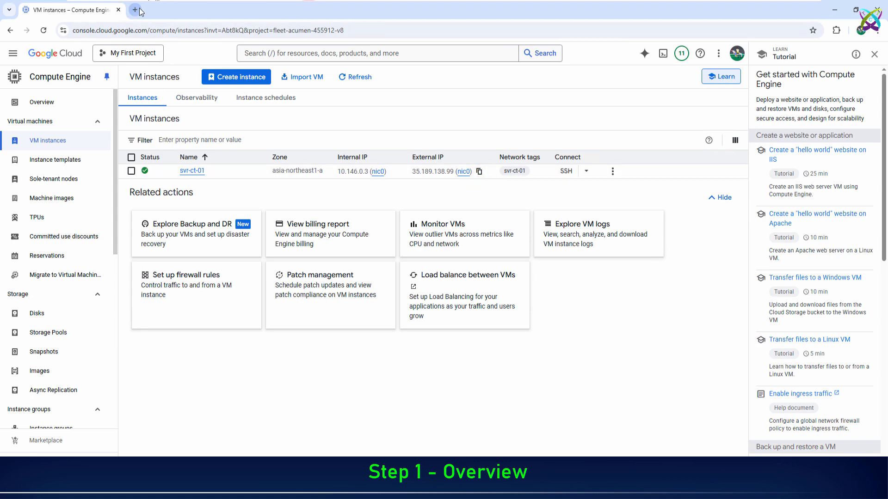
left_click(134, 10)
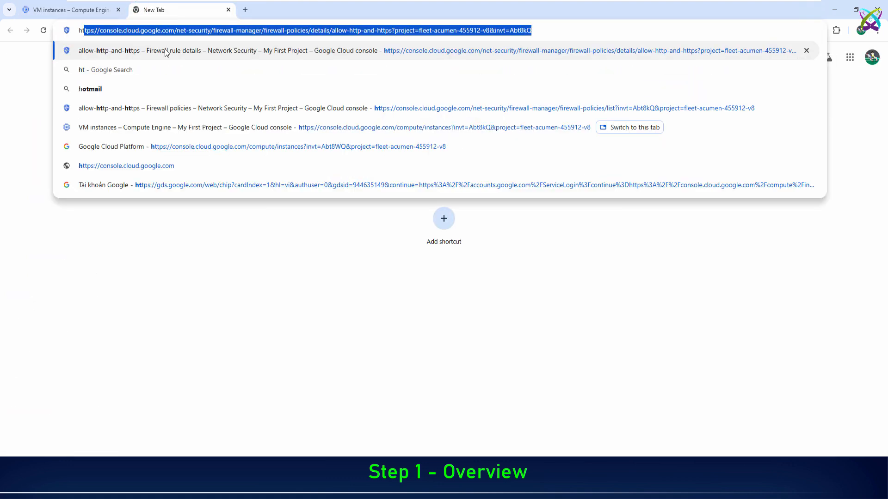
type("http://35.189.138.99")
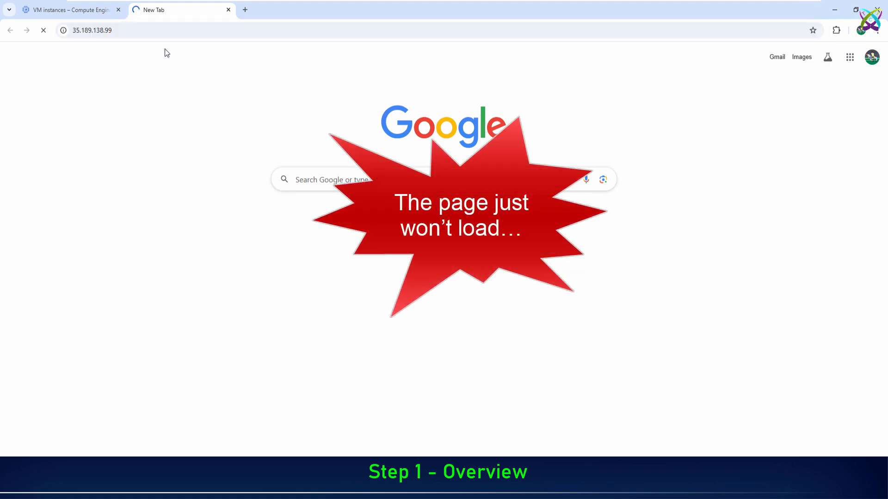
left_click(68, 9)
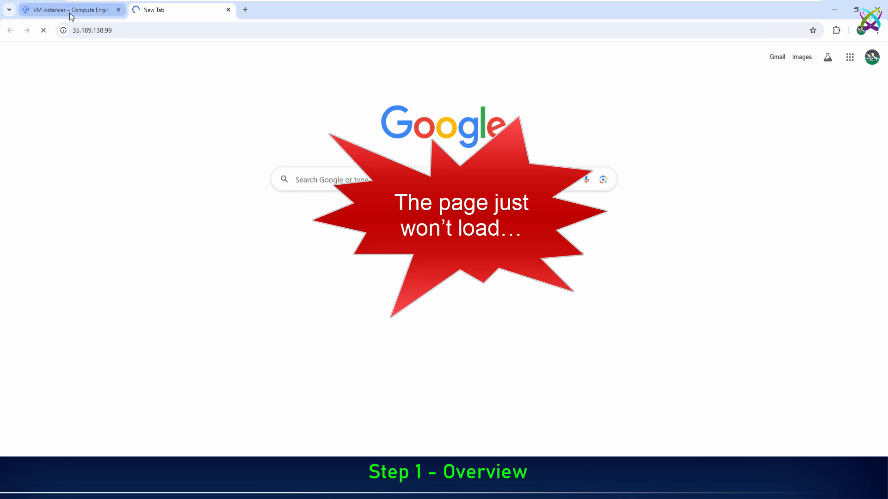
left_click(68, 10)
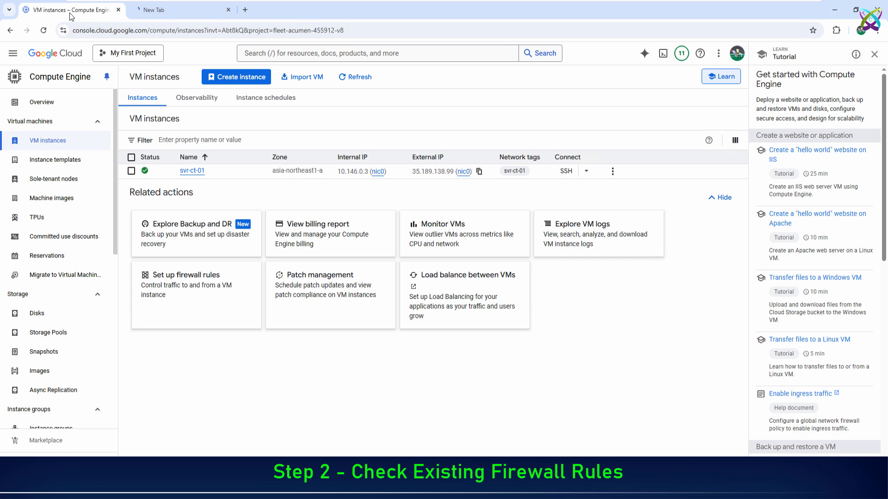
mouse_move(613, 171)
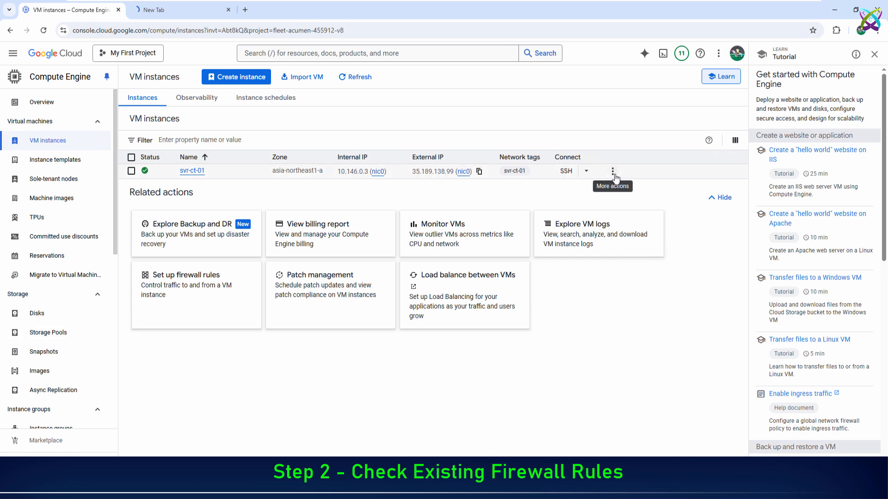
View svr-ct-01's network details and expand its vpc-firewall-rules to see the applied default rules.
left_click(612, 171)
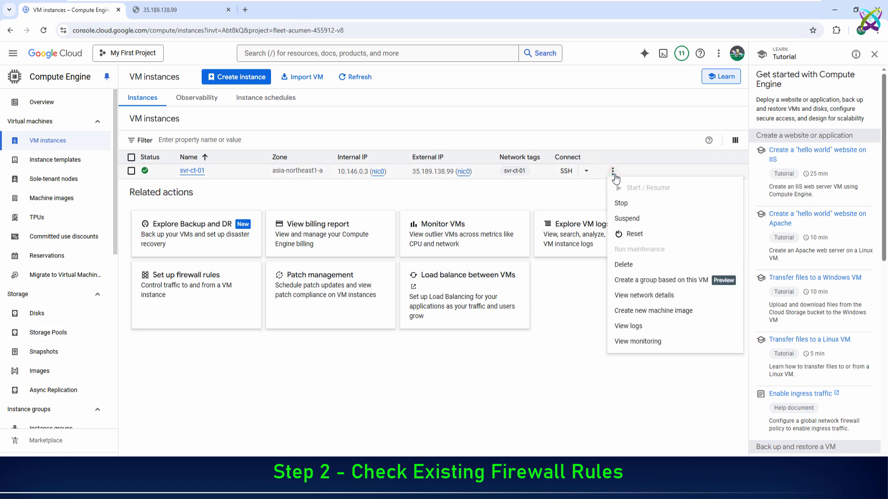
mouse_move(665, 298)
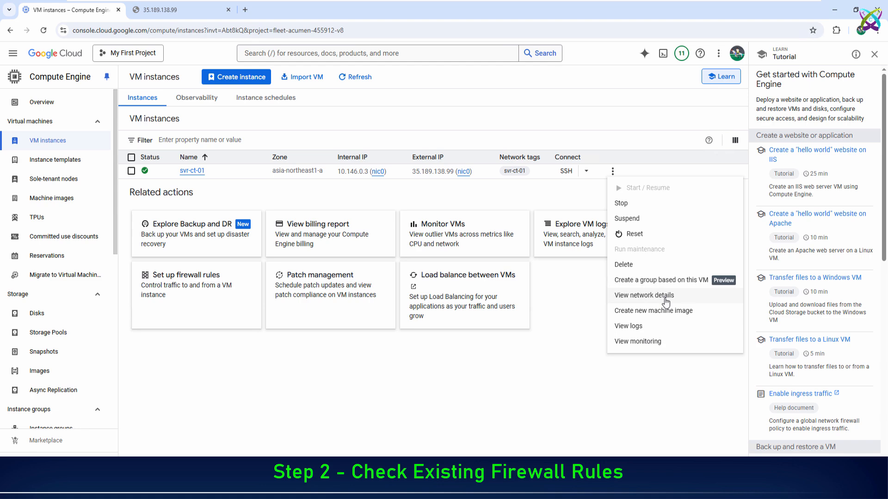
left_click(644, 295)
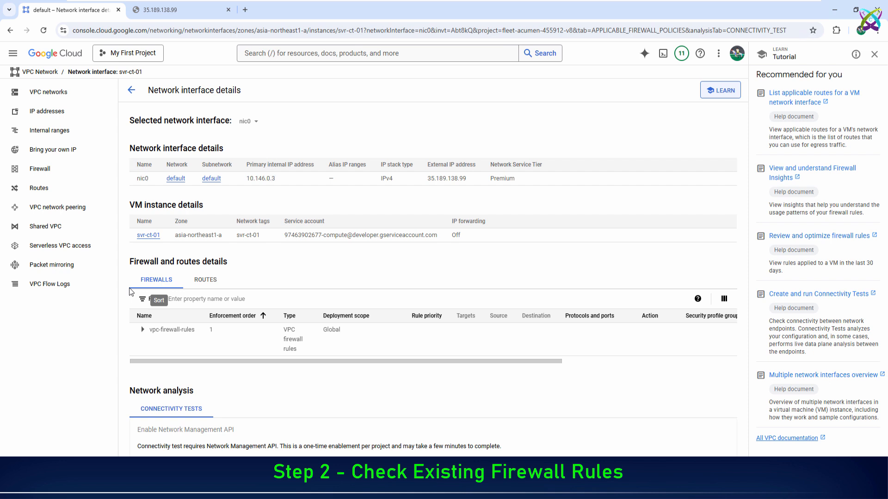
mouse_move(143, 331)
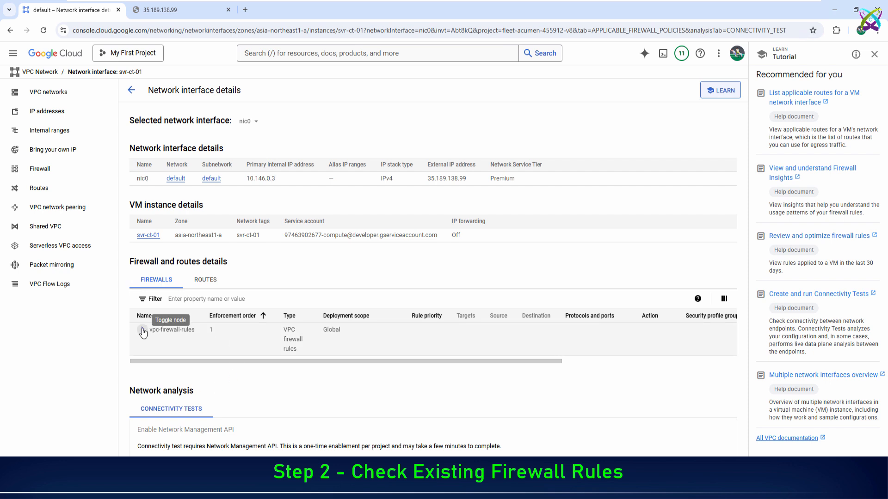
left_click(143, 330)
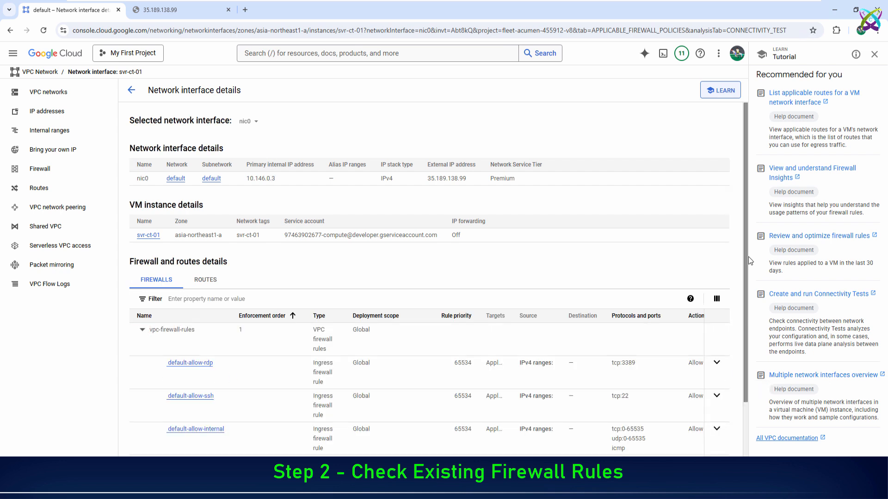
scroll("down", 3)
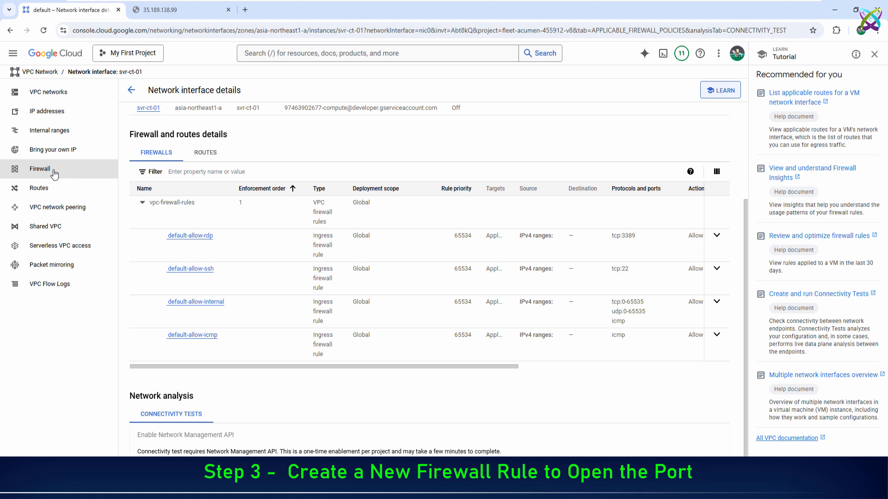
Go to the VPC Network Firewall page listing the four default rules.
left_click(40, 169)
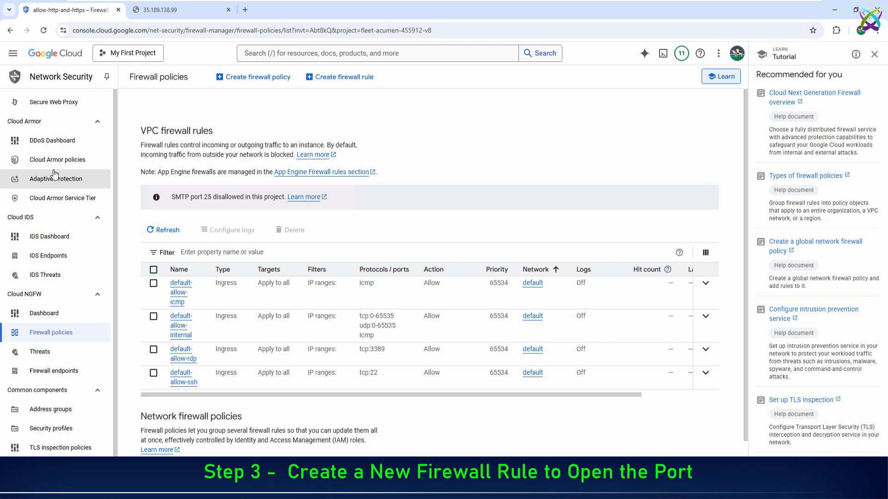
mouse_move(418, 356)
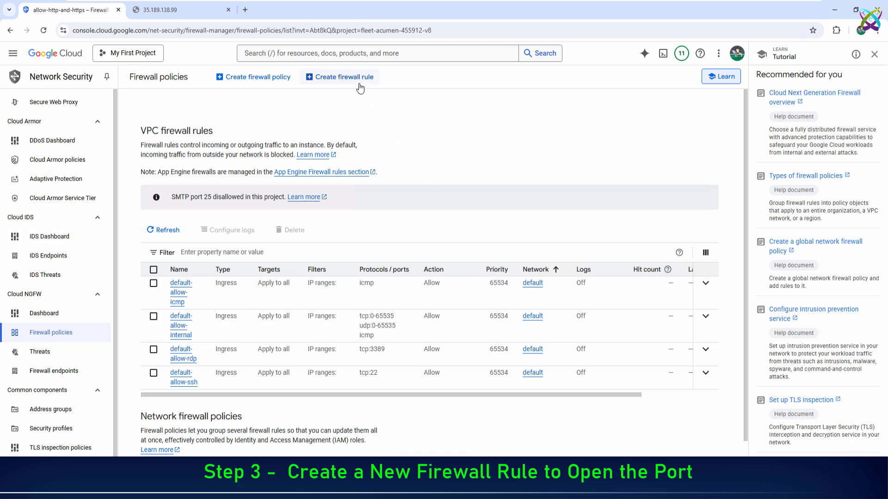
Start a new firewall rule named allow-http-and-https with priority 100 and action Allow.
left_click(339, 77)
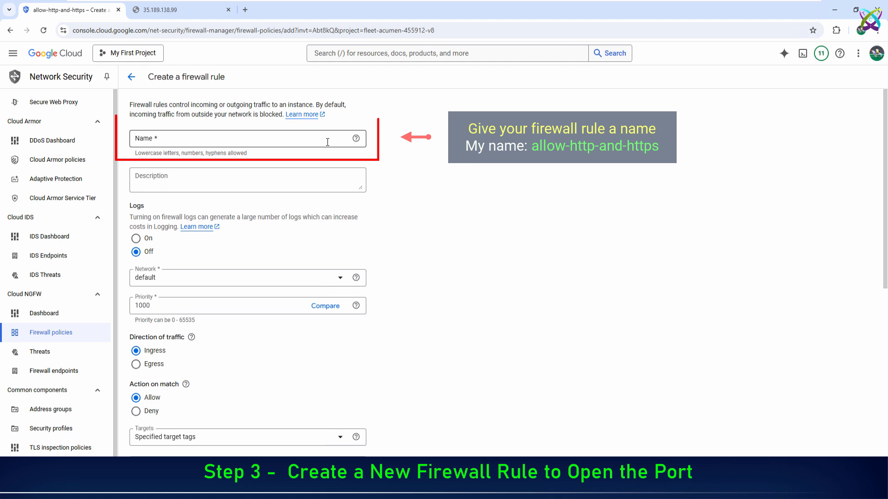
type("allow")
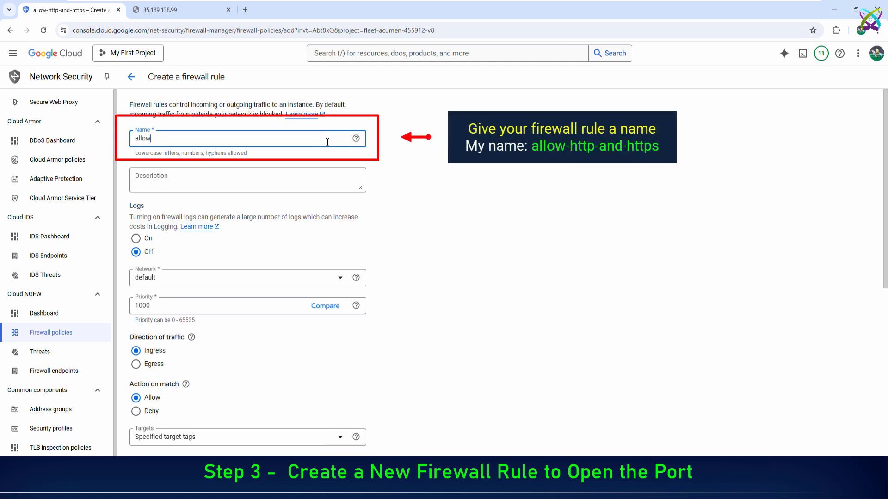
type("-http")
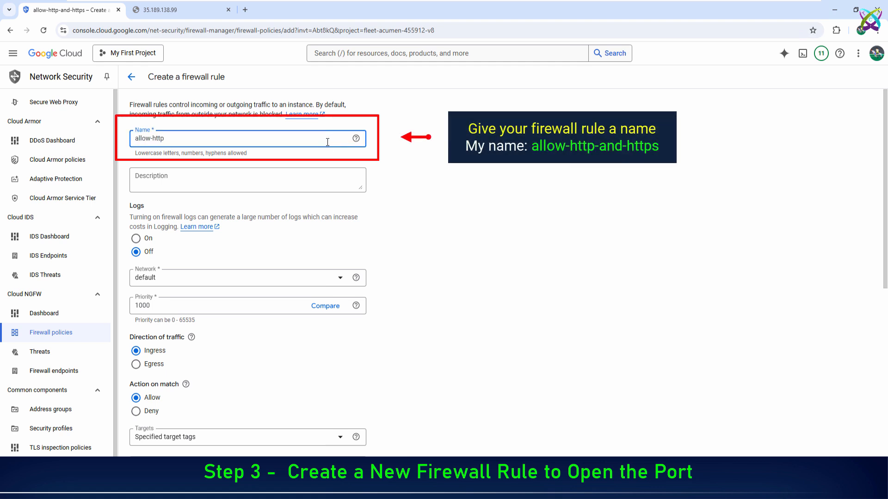
type("-and-https")
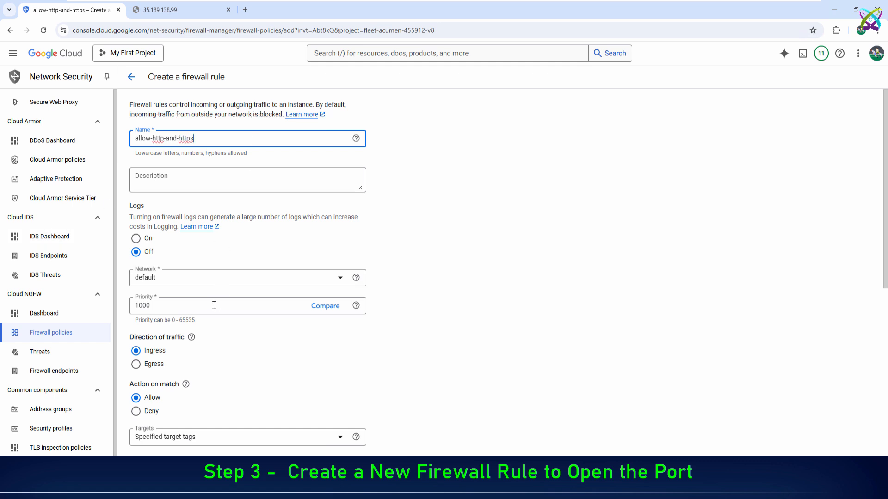
left_click(215, 305)
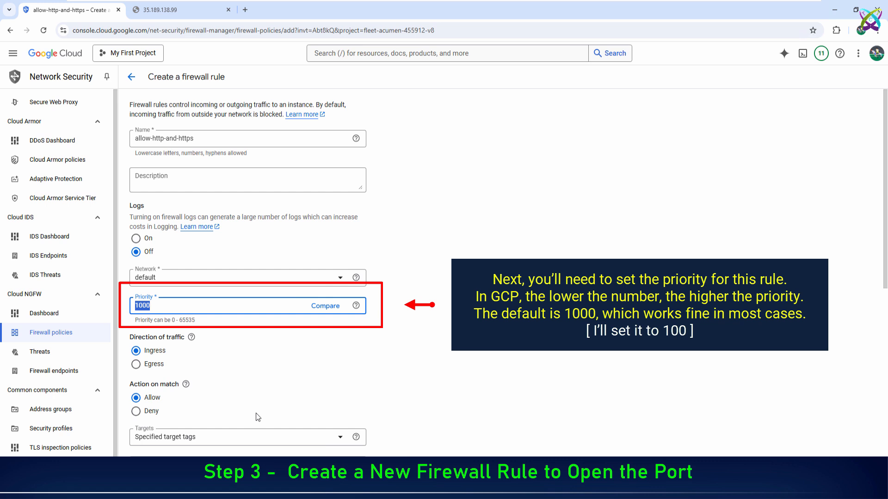
type("100")
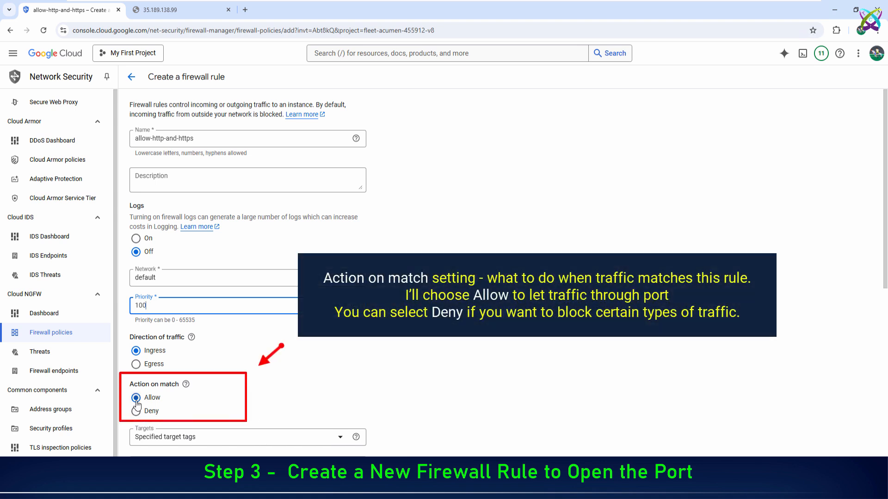
left_click(136, 398)
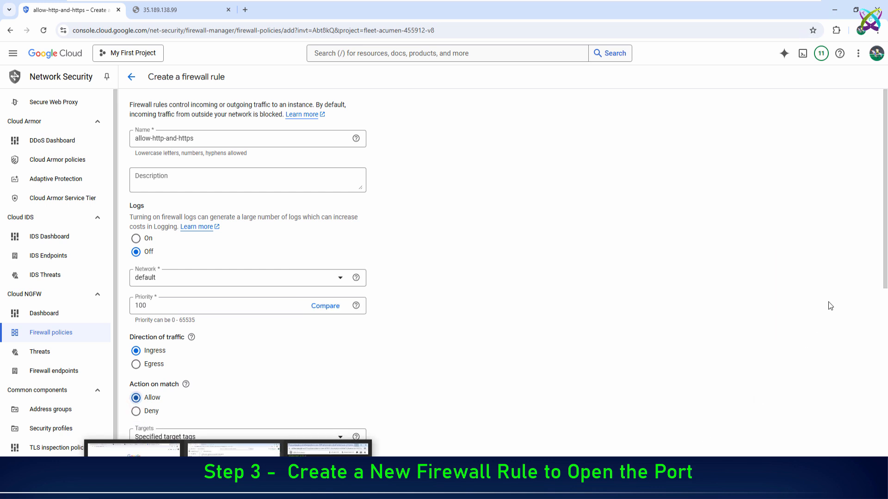
Set the rule's targets to specified target tags with tag svr-ct-01.
scroll("down", 3)
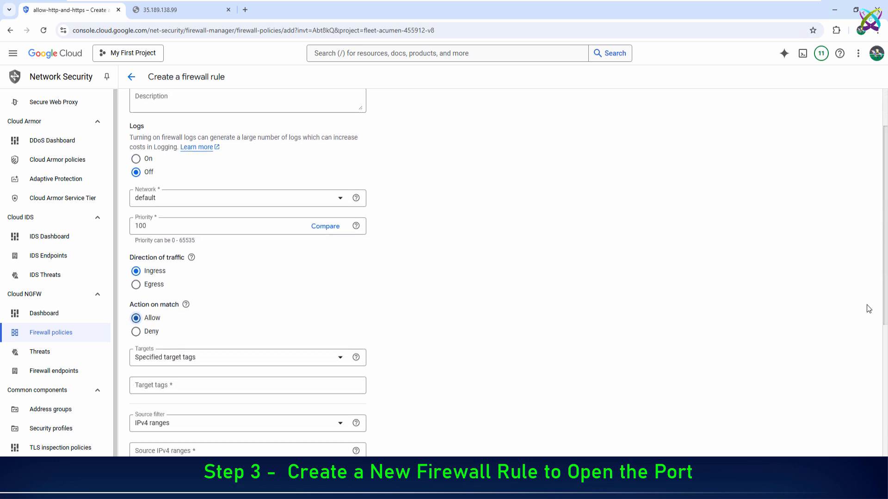
scroll("down", 3)
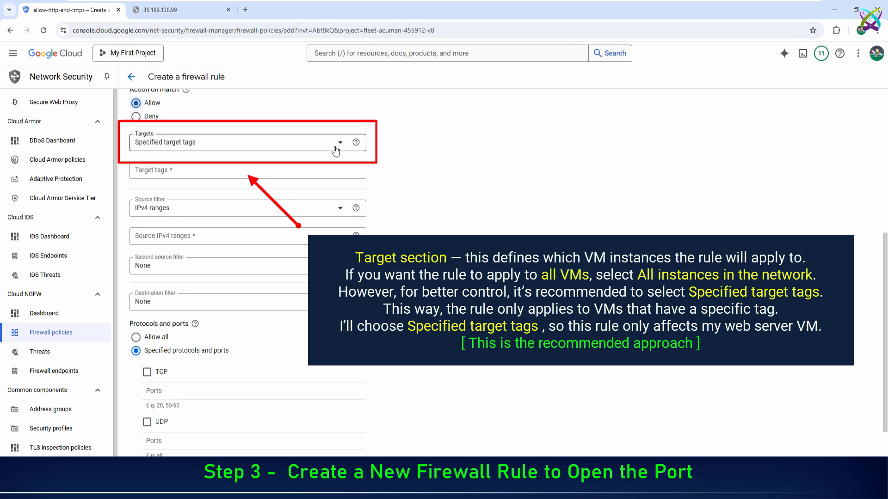
left_click(234, 142)
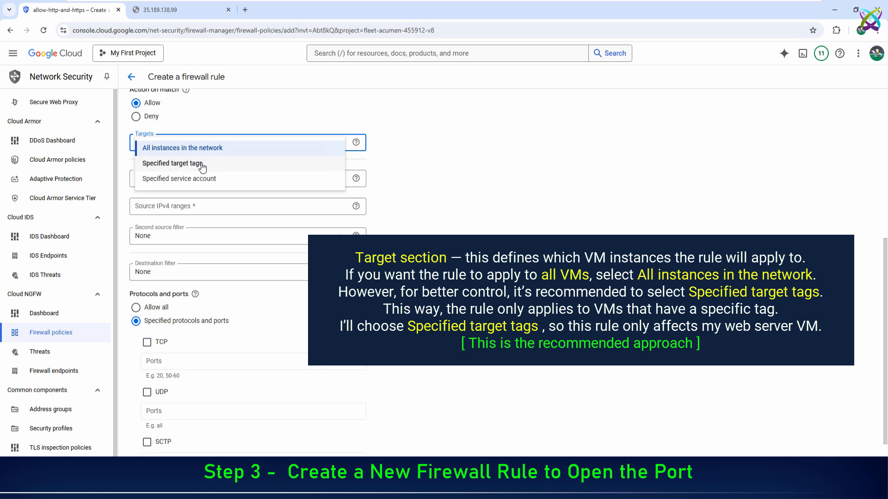
left_click(172, 163)
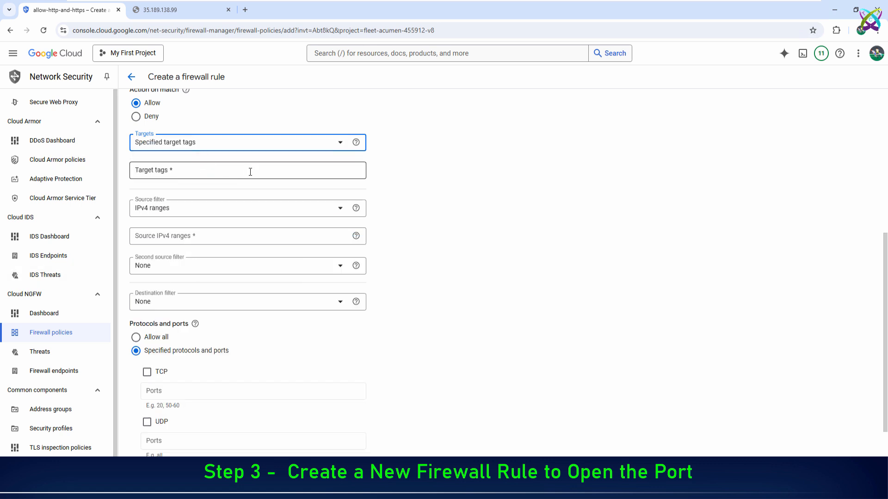
type("svr-ct-01")
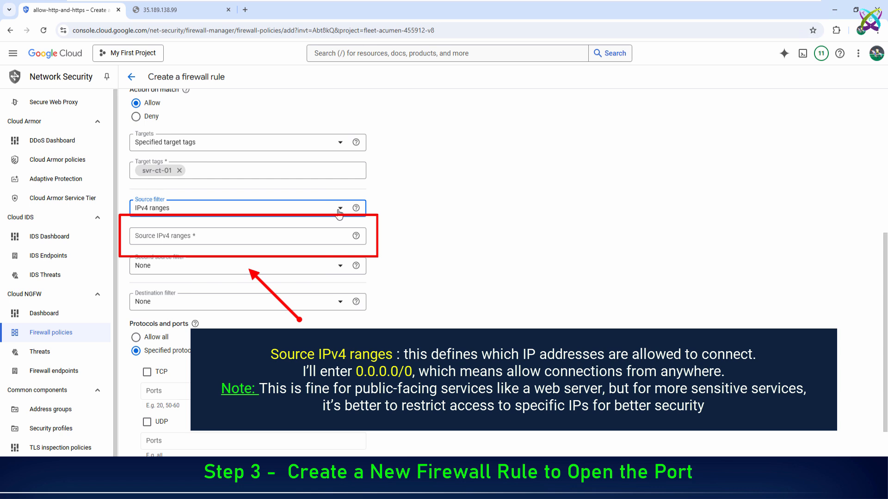
Enter 0.0.0.0/0 as the source IPv4 range.
left_click(247, 235)
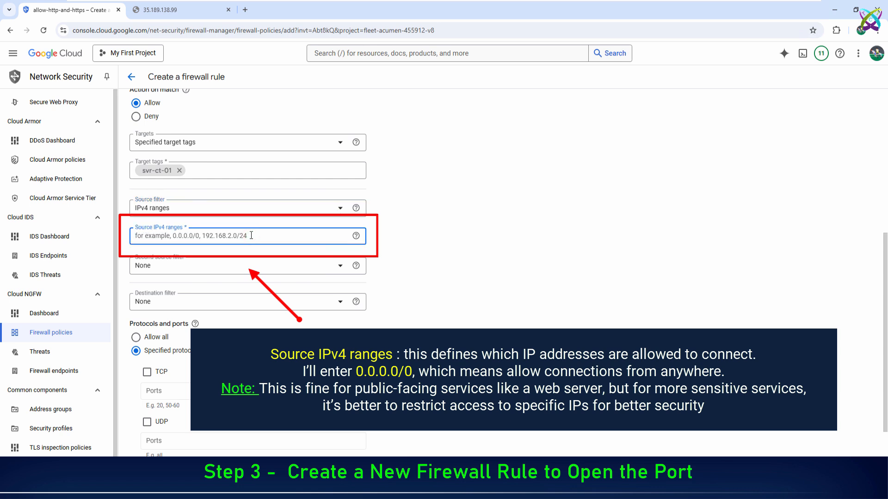
type("0.0.0.0")
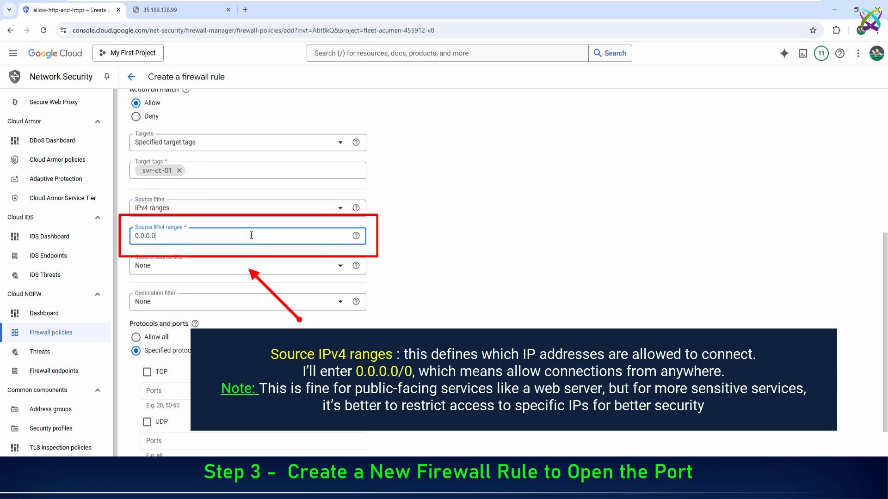
type("/0")
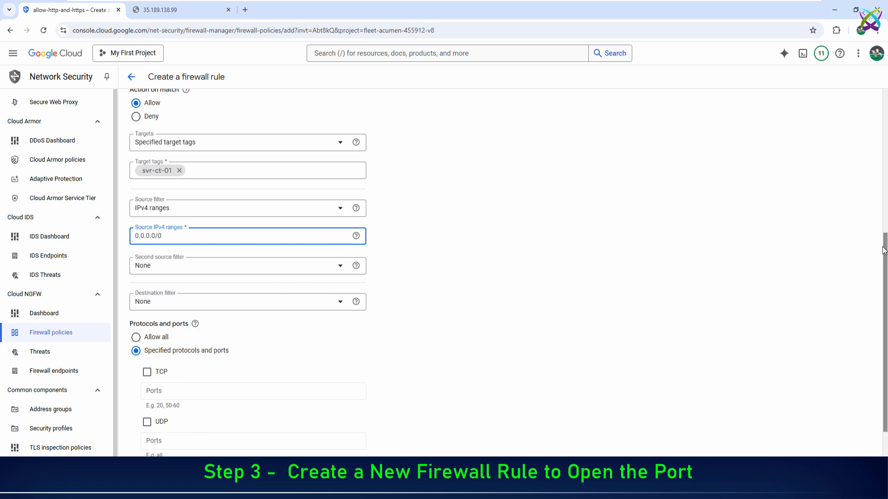
Allow TCP ports 80,443 and create the firewall rule.
scroll("down", 3)
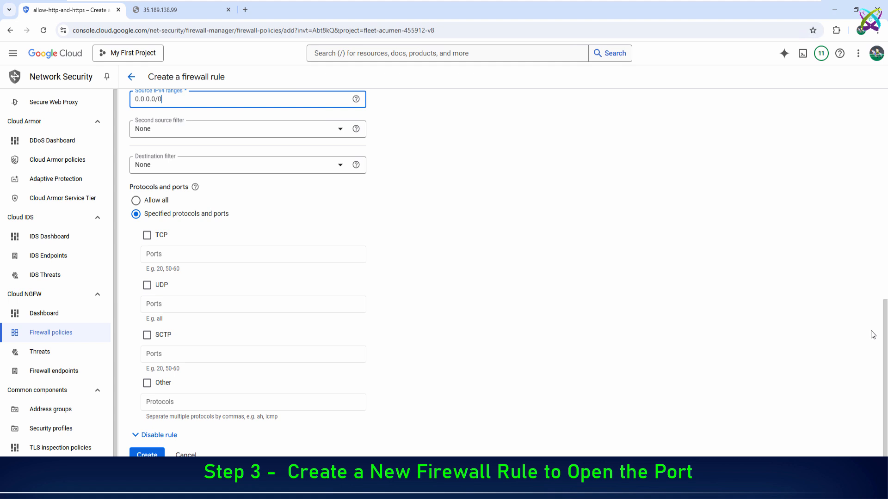
mouse_move(147, 235)
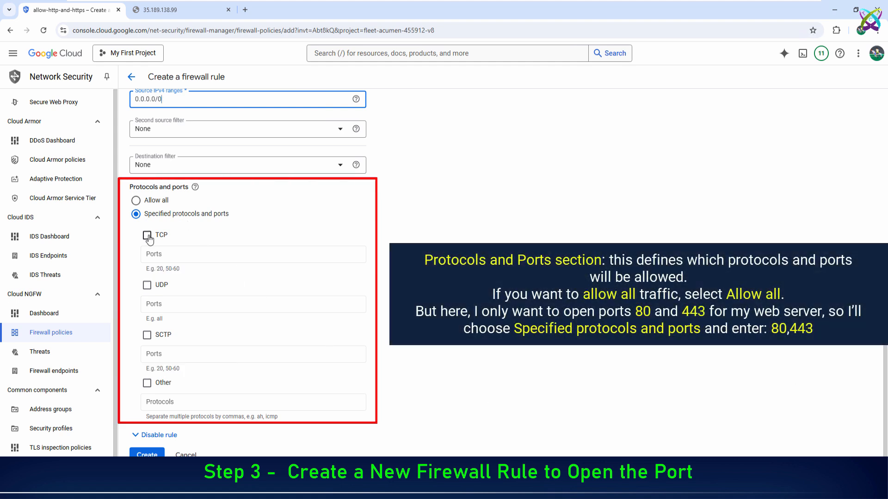
left_click(147, 234)
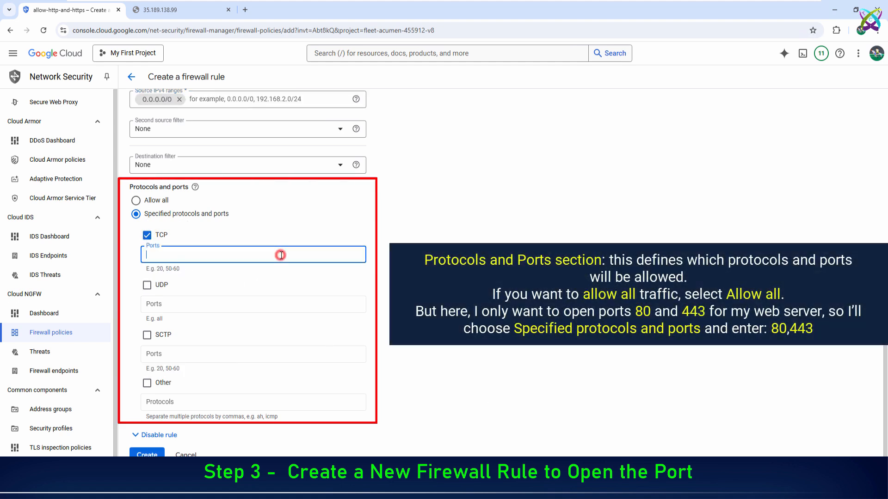
type("80")
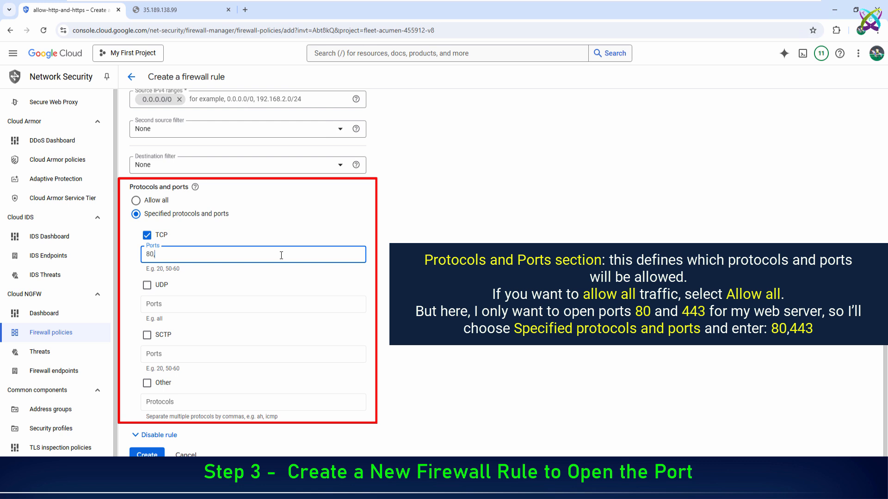
type(",443")
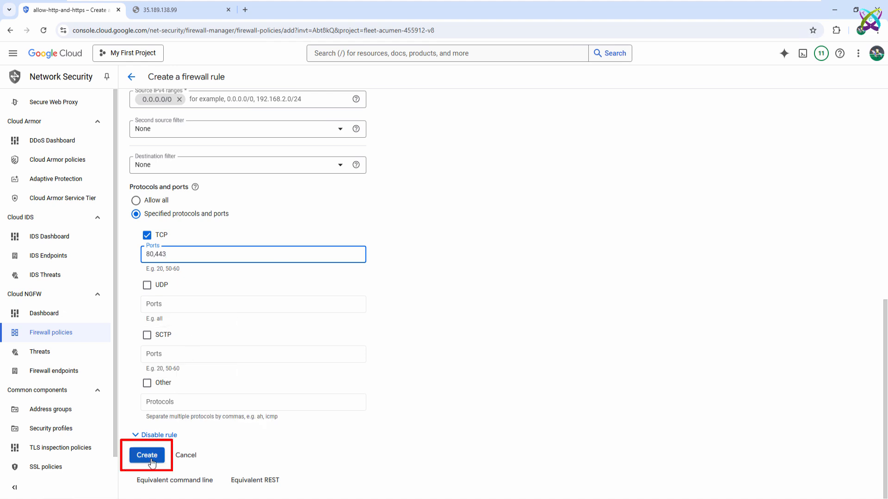
left_click(146, 455)
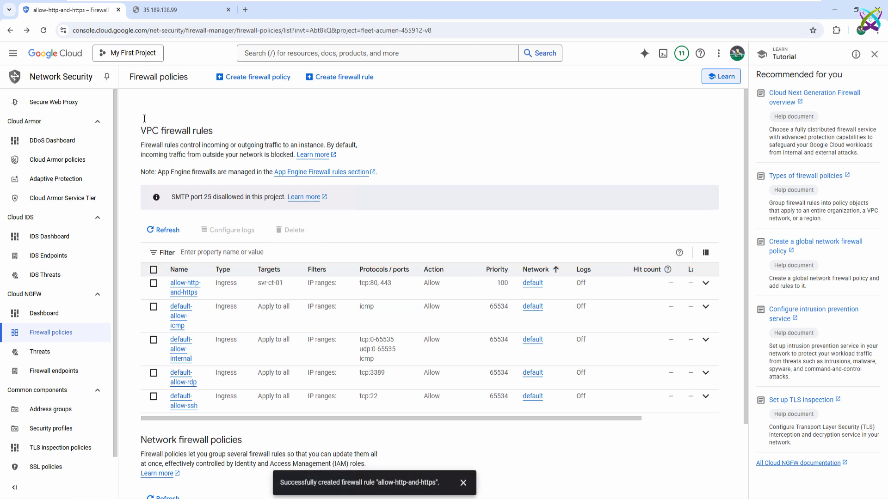
Switch back to the 35.189.138.99 browser tab so the server page loads again.
left_click(176, 10)
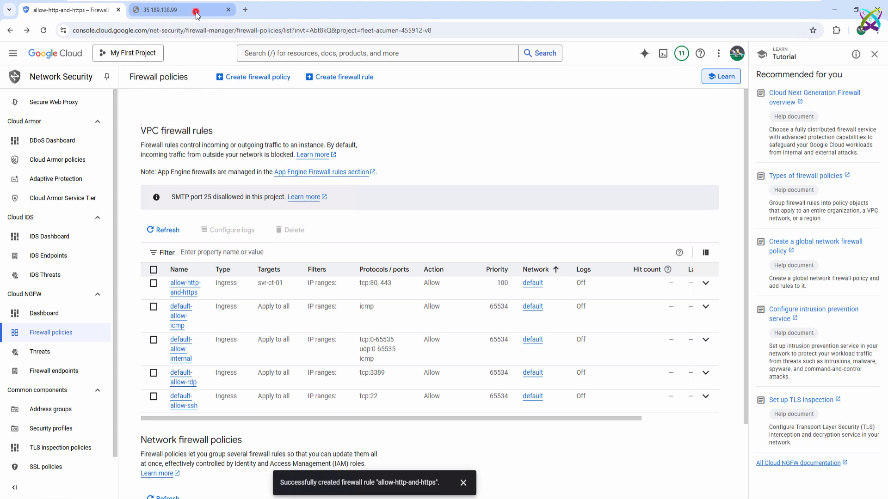
left_click(181, 10)
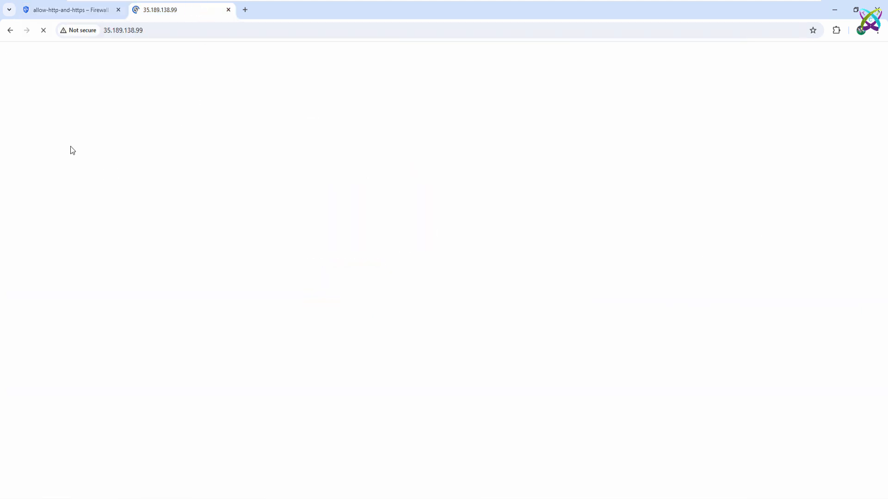